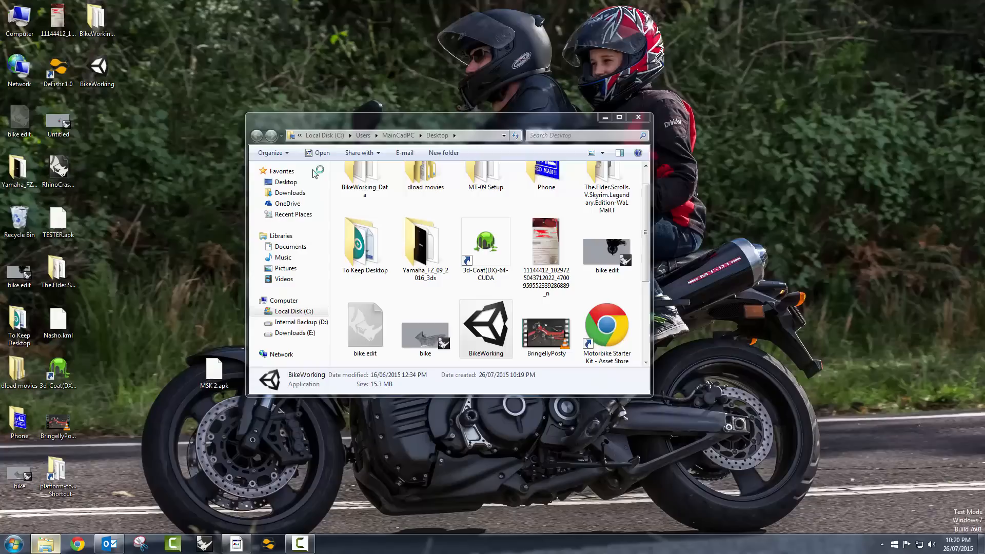
pyautogui.moveTo(334, 186)
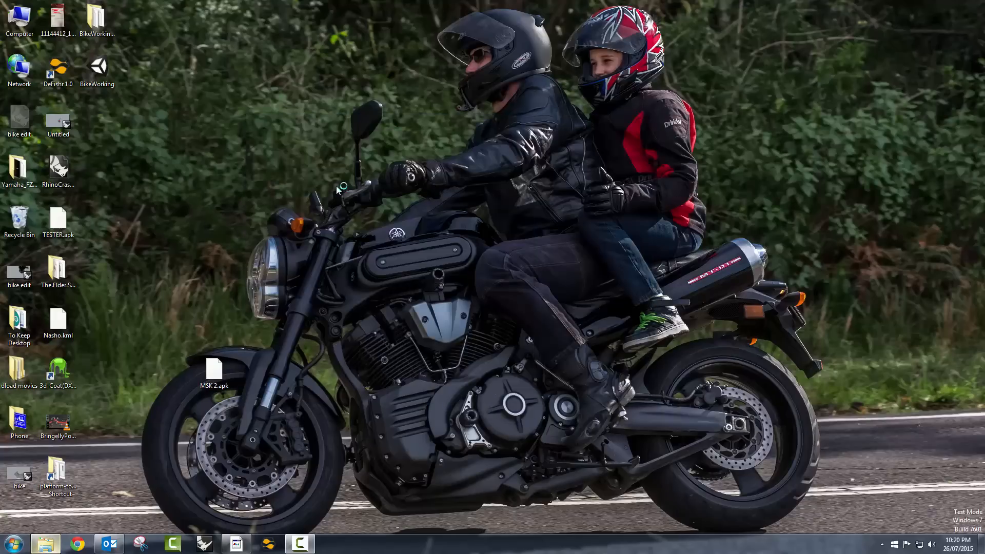
# Step: Launch BikeWorking and play it at 1400 x 1050 resolution with Good graphics quality
pyautogui.doubleClick(97, 66)
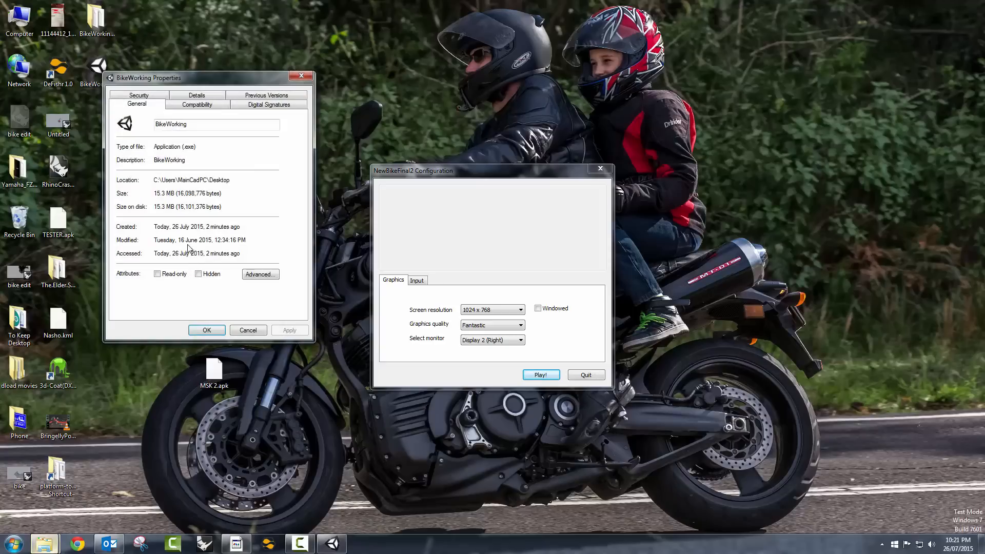
pyautogui.rightClick(92, 17)
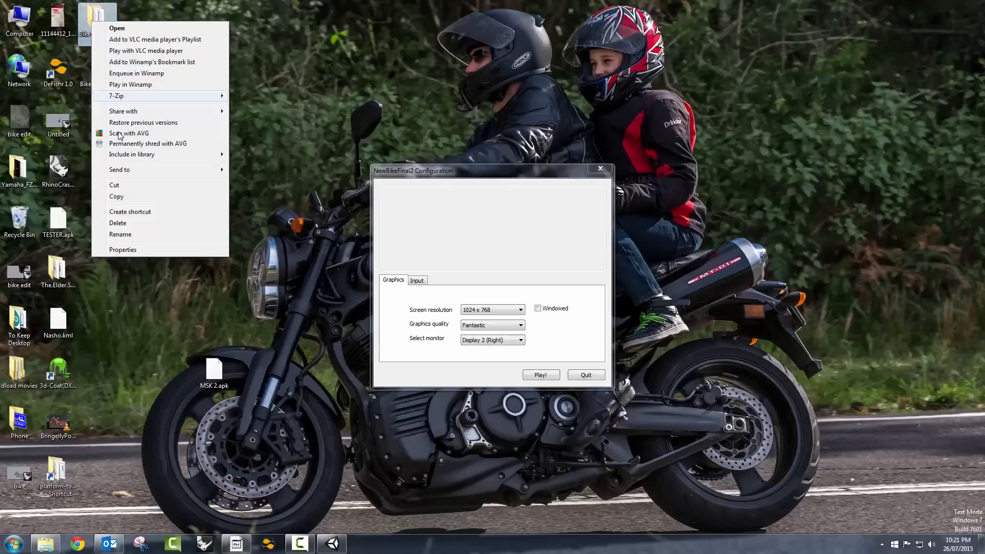
pyautogui.click(122, 249)
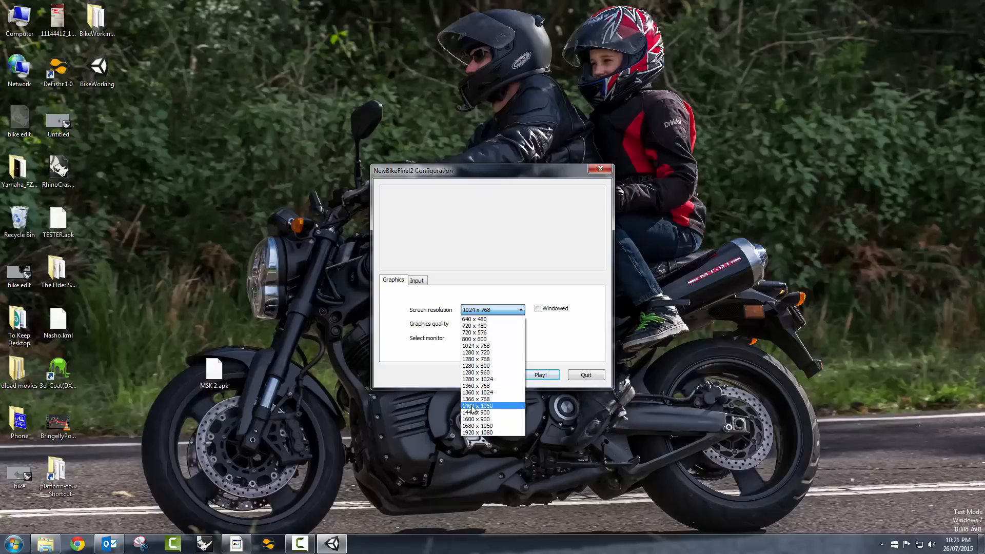
pyautogui.click(476, 405)
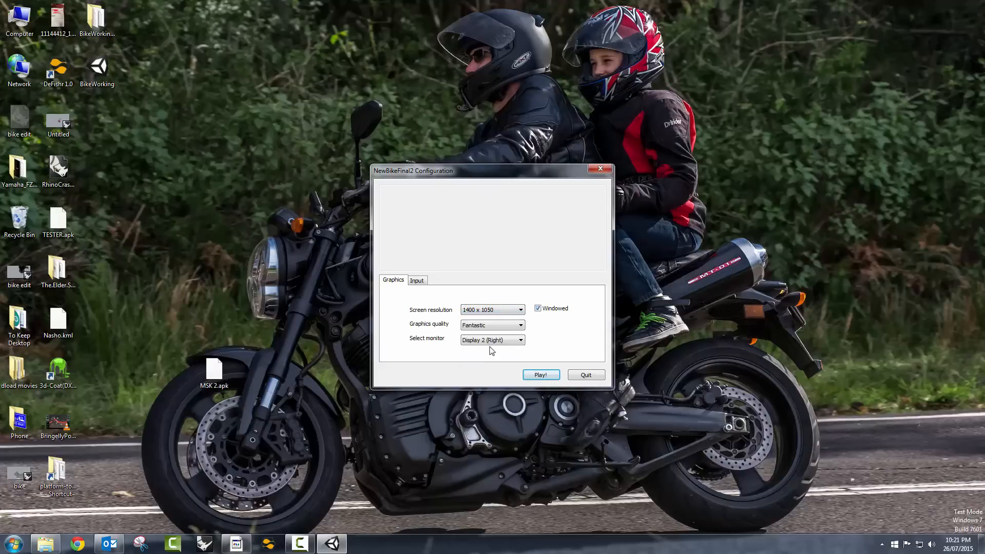
pyautogui.click(492, 324)
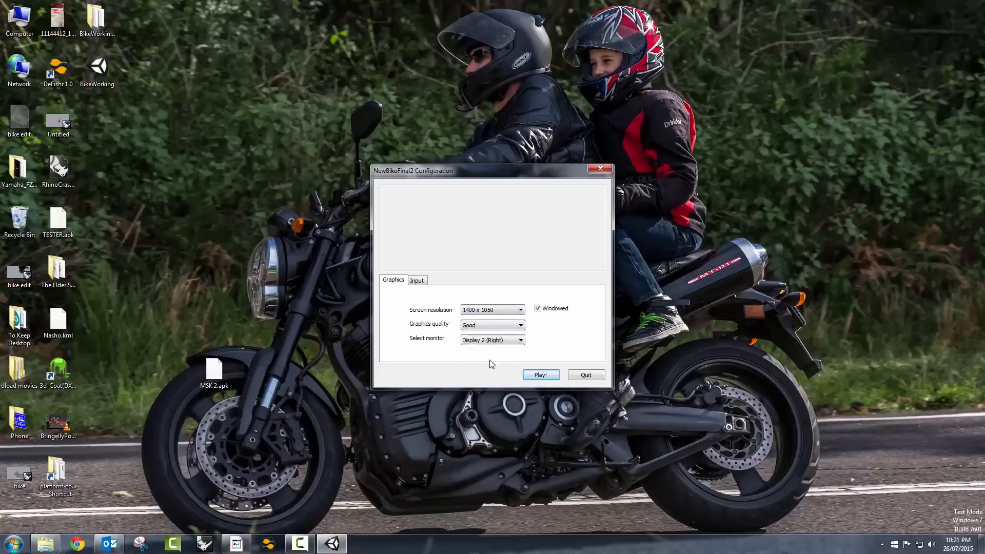
pyautogui.click(541, 375)
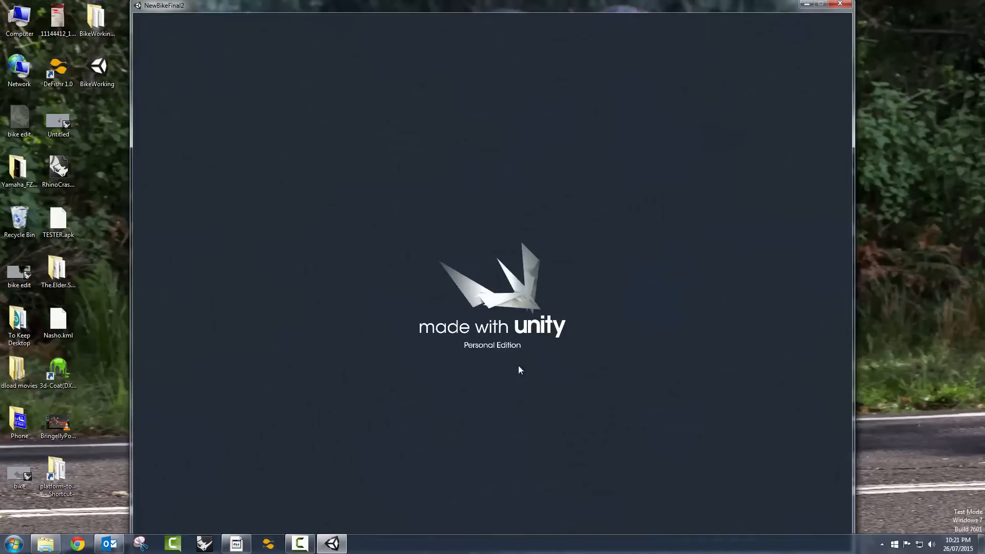
pyautogui.moveTo(449, 344)
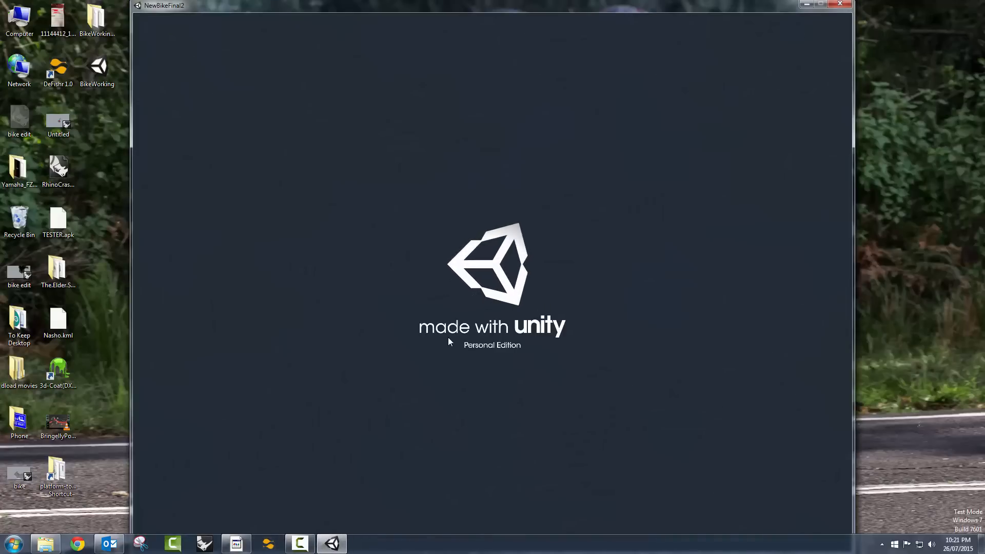